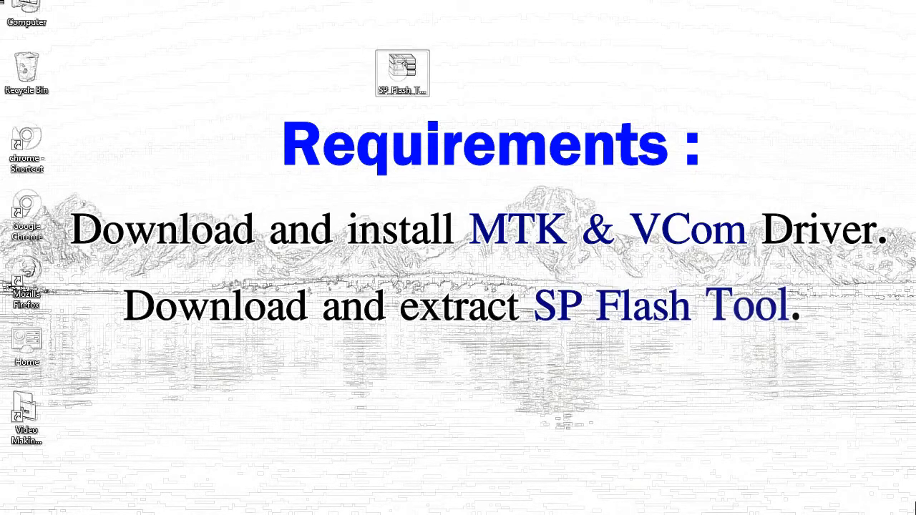
- Extract the SP_Flash_Tool archive onto the desktop and place the extracted folder beside it
right_click(401, 72)
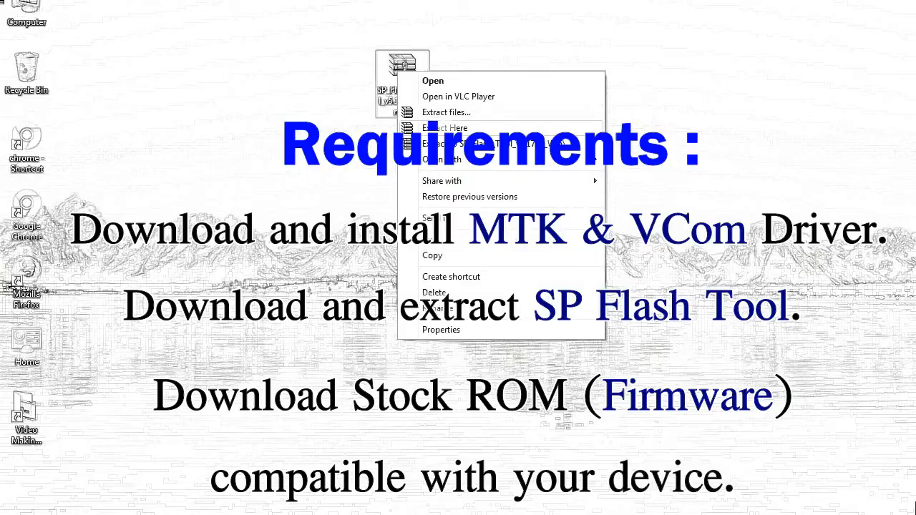
left_click(444, 128)
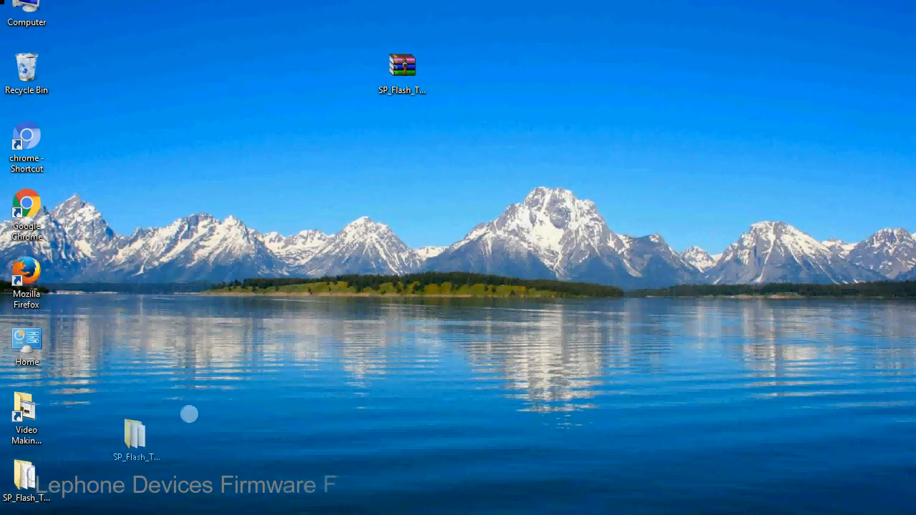
left_click_drag(132, 435, 461, 71)
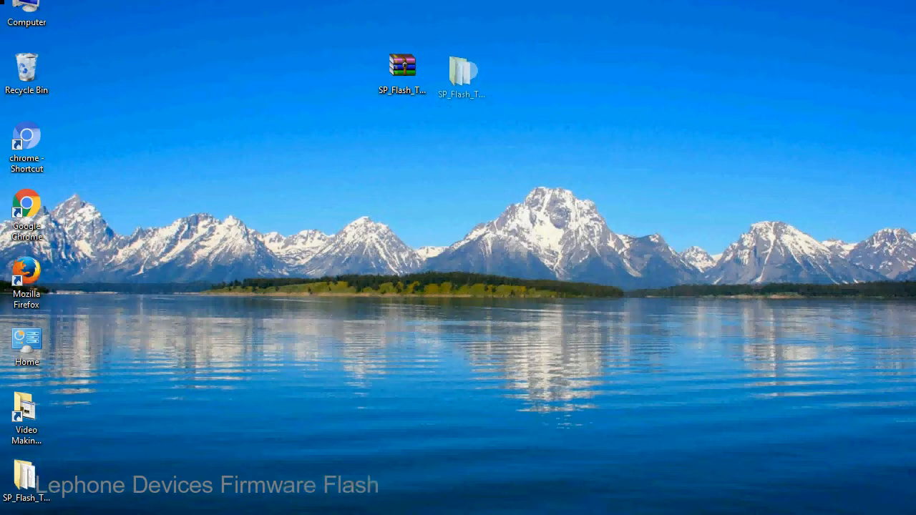
left_click(464, 69)
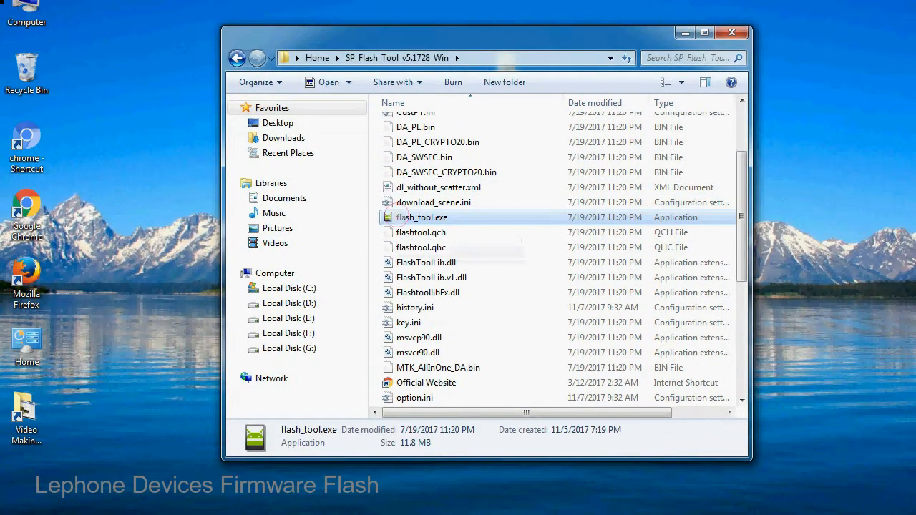
- Launch flash_tool.exe from the SP_Flash_Tool_v5.1728_Win folder
right_click(421, 217)
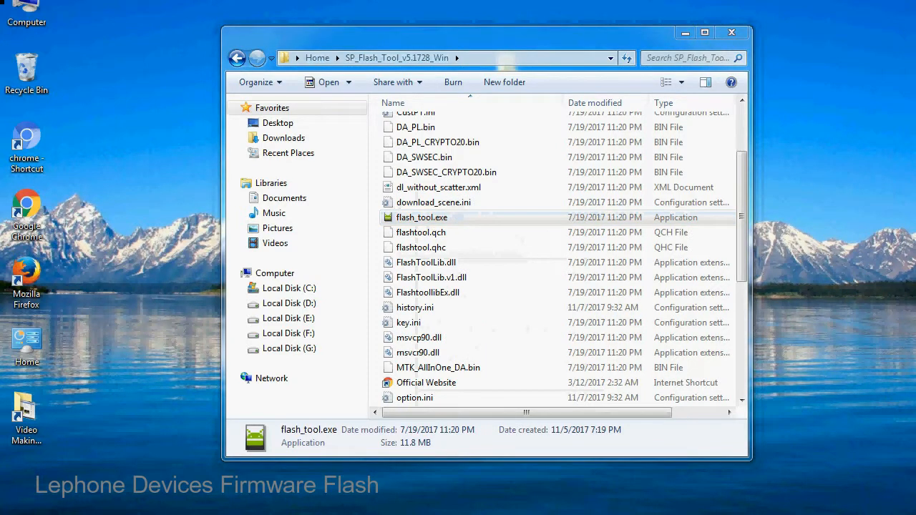
double_click(423, 218)
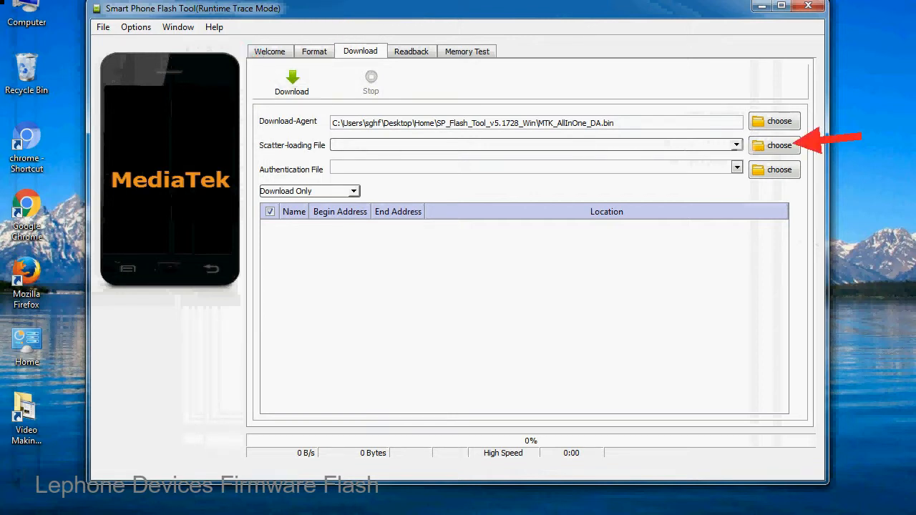
- Bring up the Scatter-loading File picker on the Download tab
left_click(773, 146)
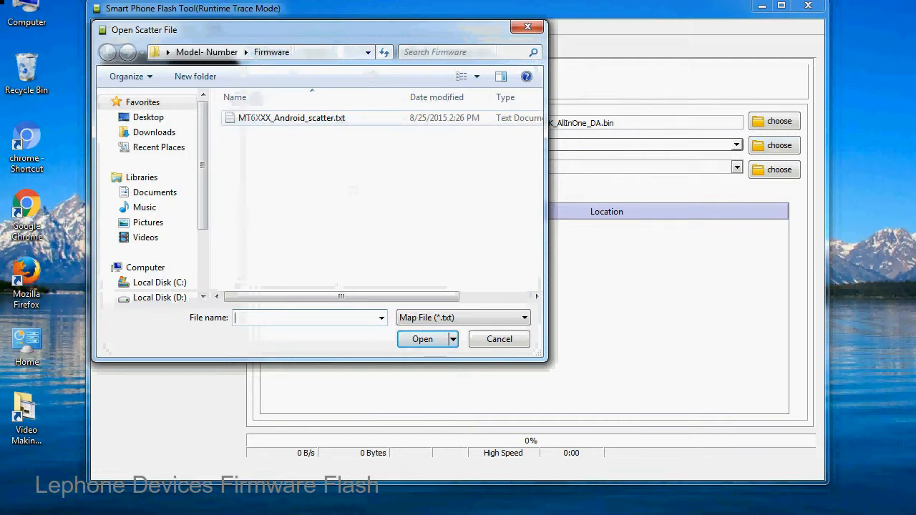
- Load MT6XXX_Android_scatter.txt so the preloader, boot, recovery and system partitions list
left_click(292, 117)
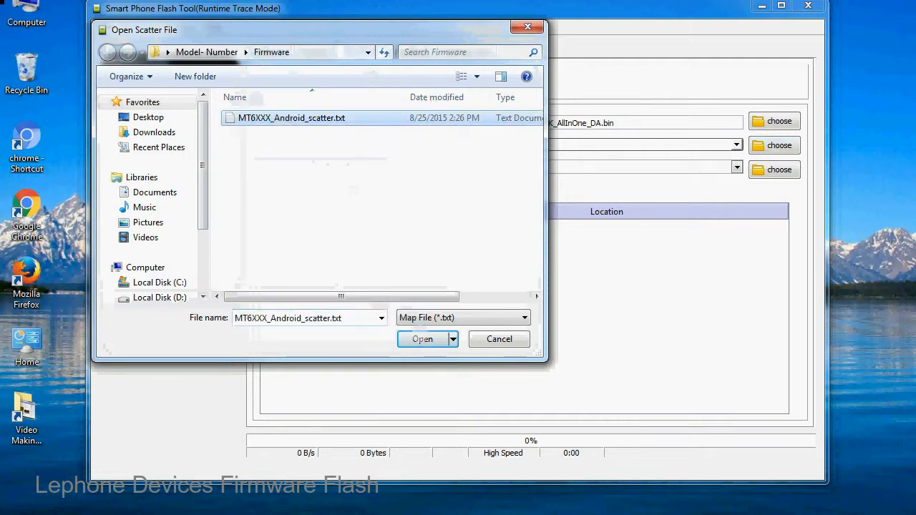
left_click(421, 339)
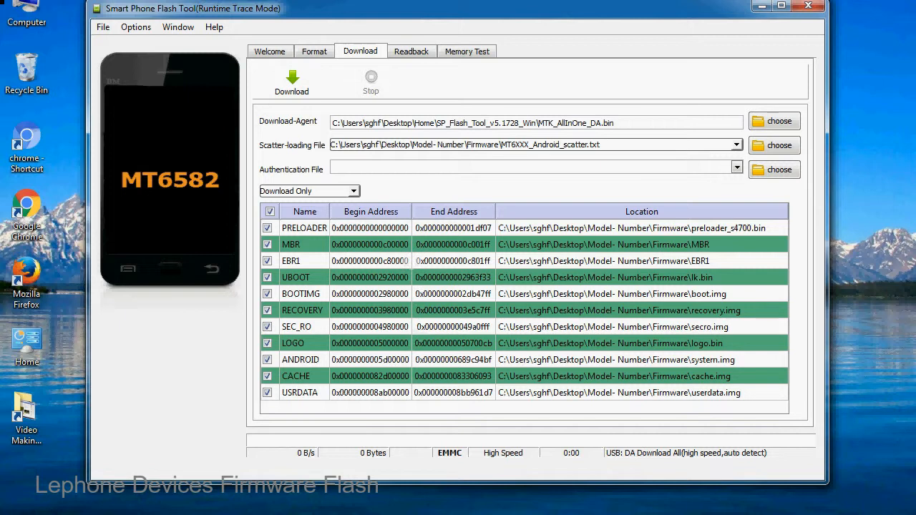
- Begin the Download operation to flash the stock ROM partitions to the device
left_click(293, 80)
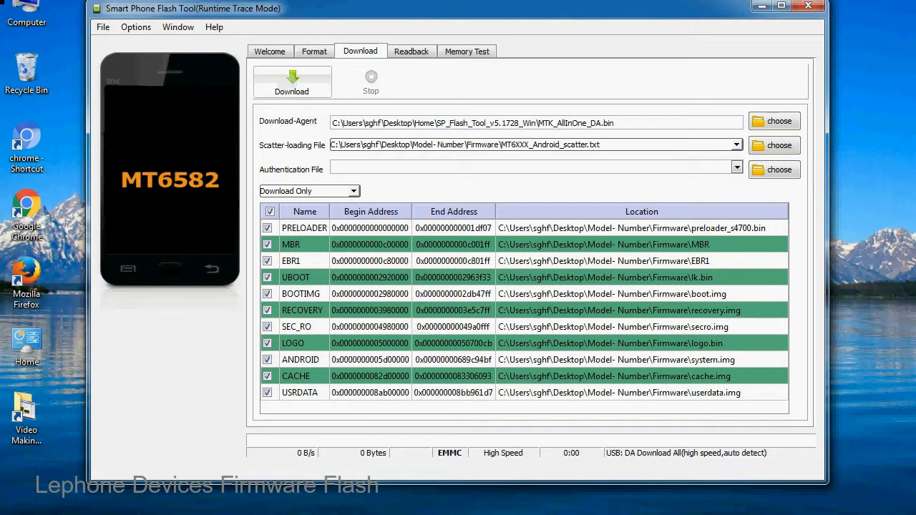
left_click(292, 80)
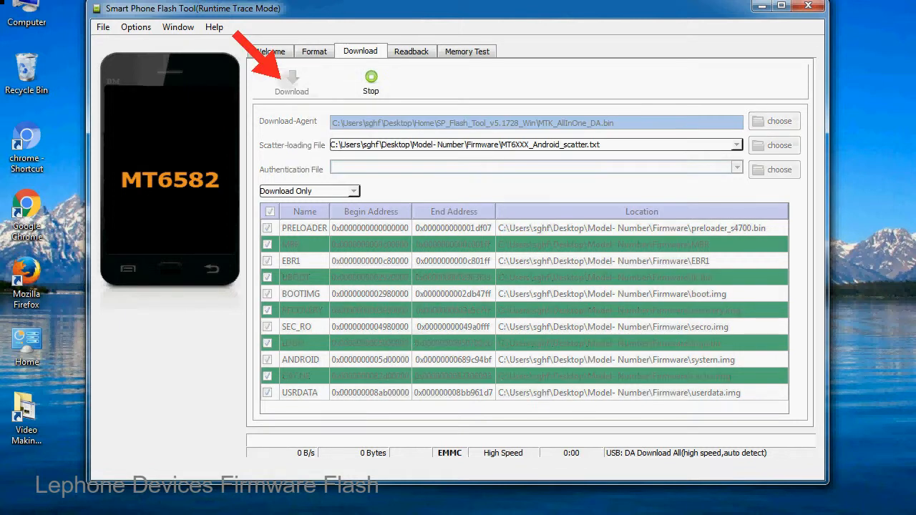
left_click(292, 79)
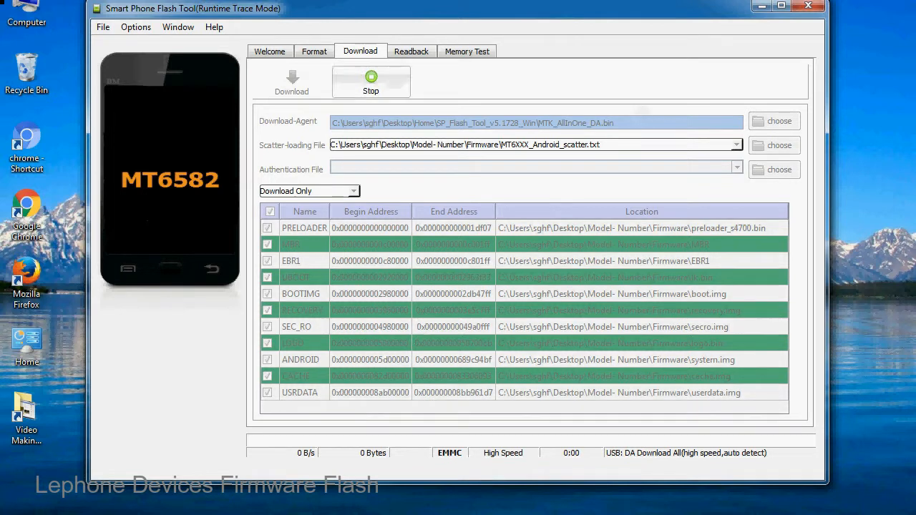